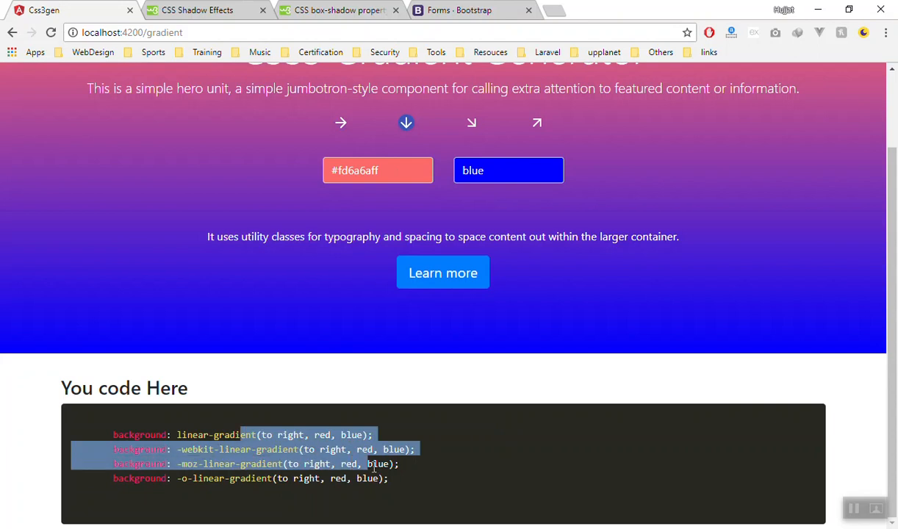
Switch from Chrome's localhost:4200/gradient page to gradient.component.html in VS Code.
left_click(141, 410)
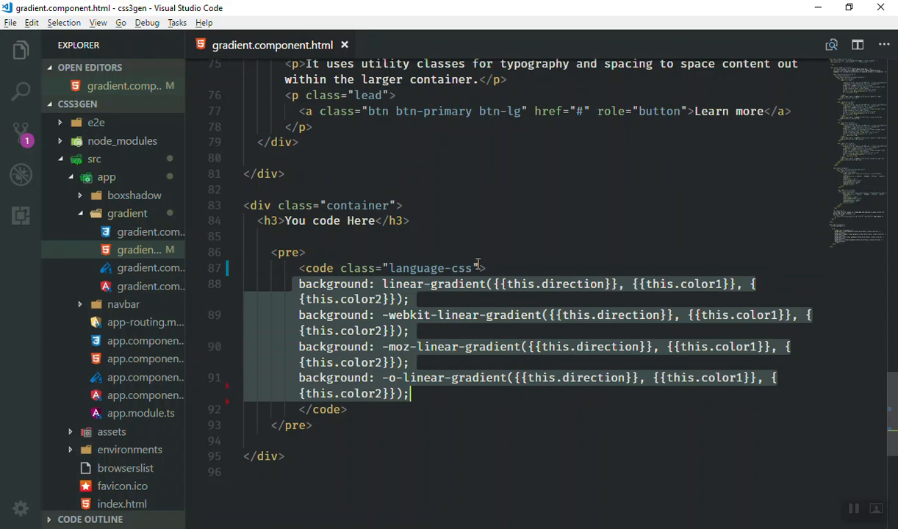
Start an innerHTML=" attribute after class="language-css" on the code tag and save.
left_click(464, 430)
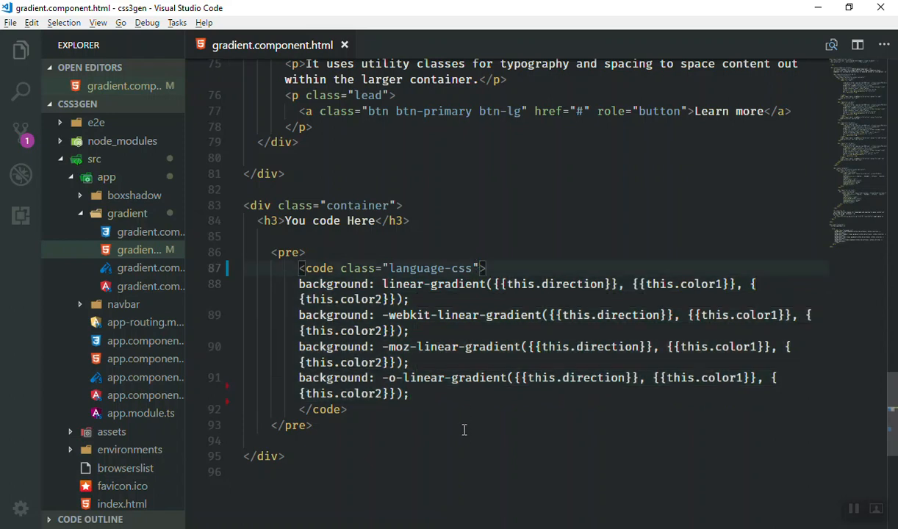
type("ii")
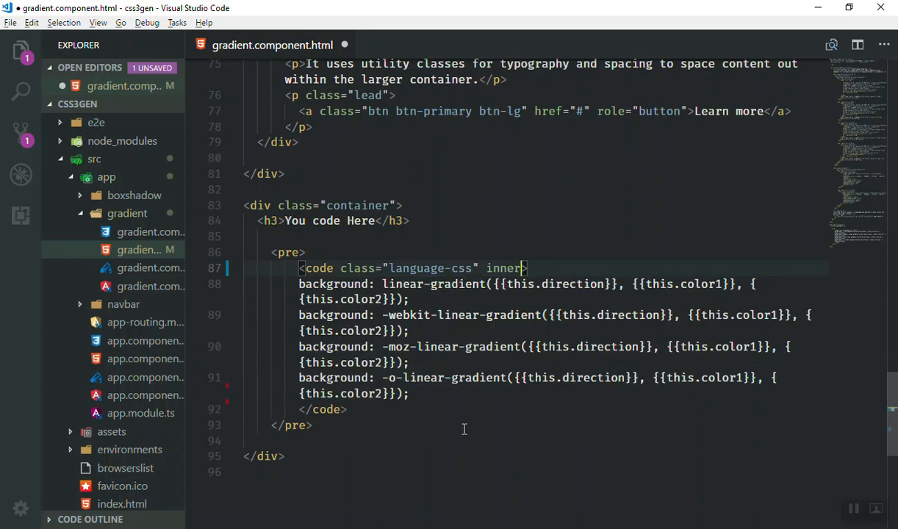
type("HTML=")
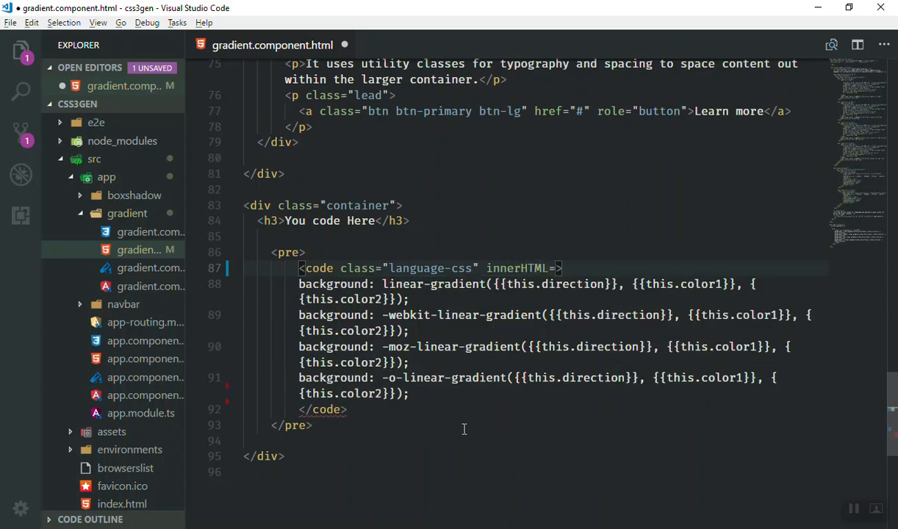
type("\"")
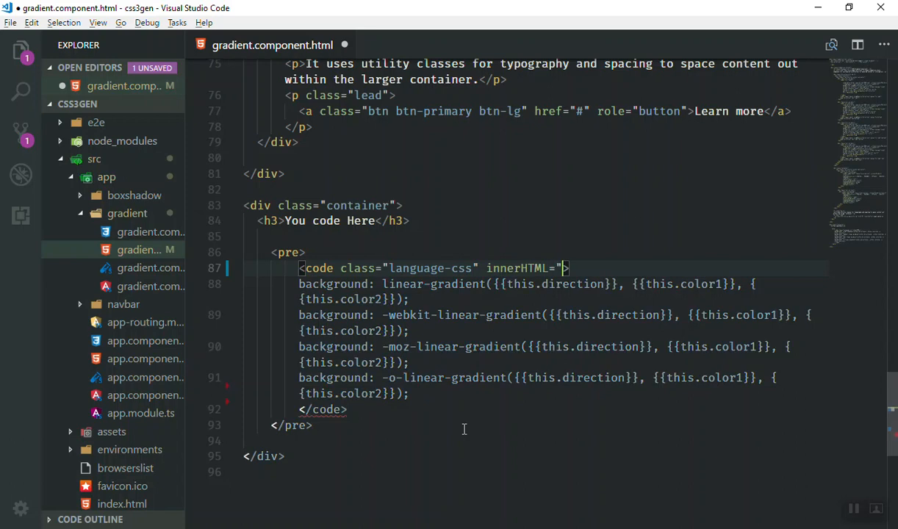
key("Enter")
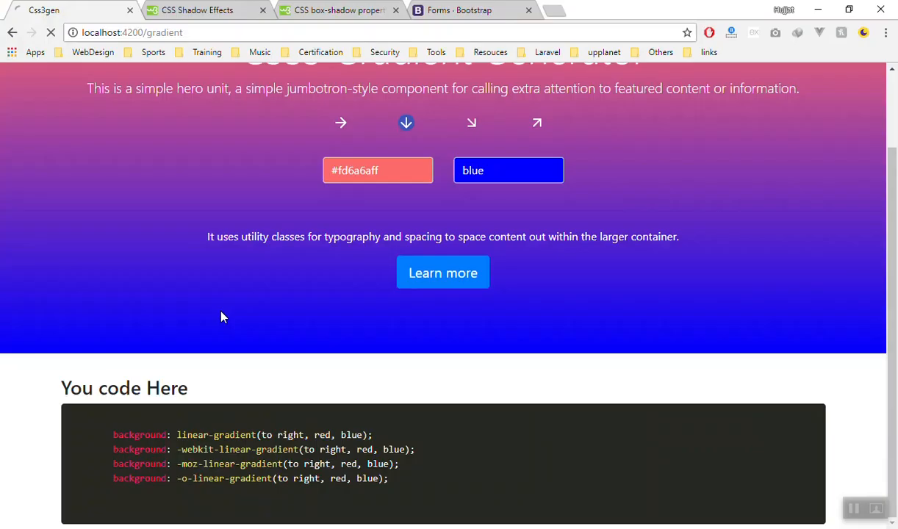
mouse_move(153, 251)
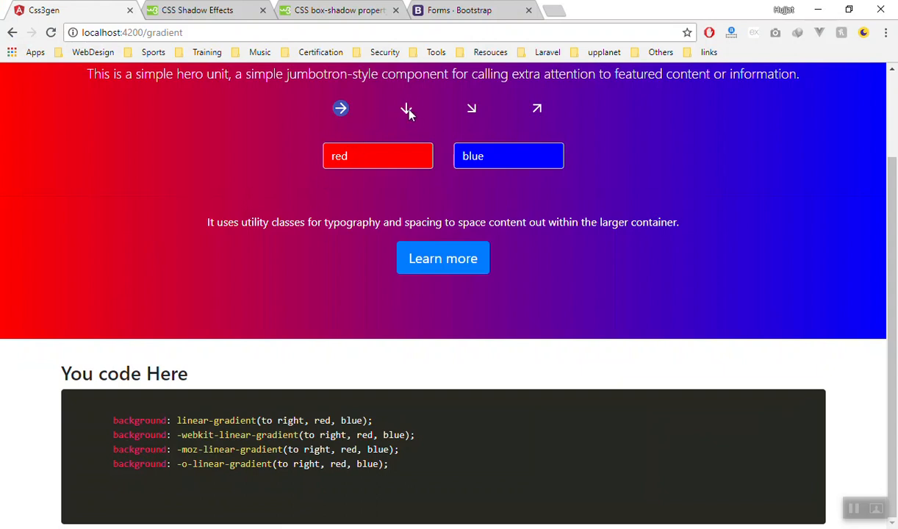
Change gradient direction, pick a reddish first colour and a semi-transparent second colour.
left_click(407, 108)
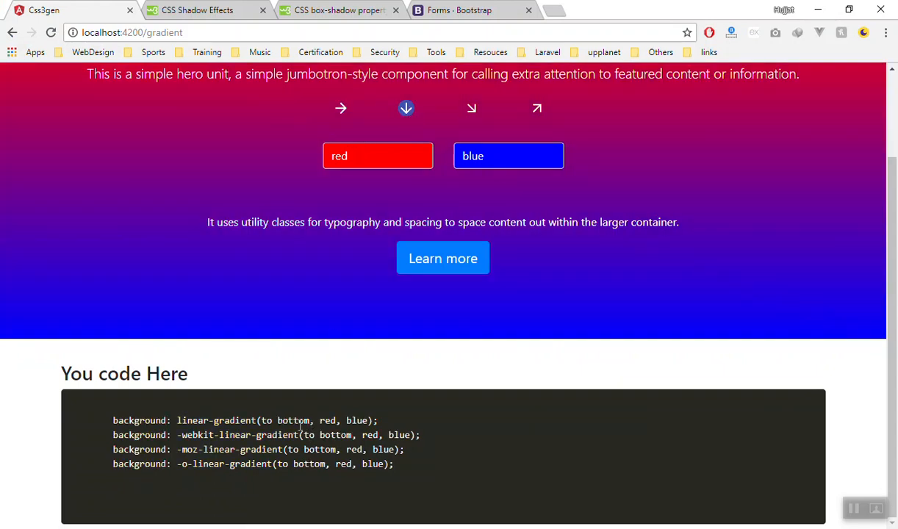
left_click(378, 156)
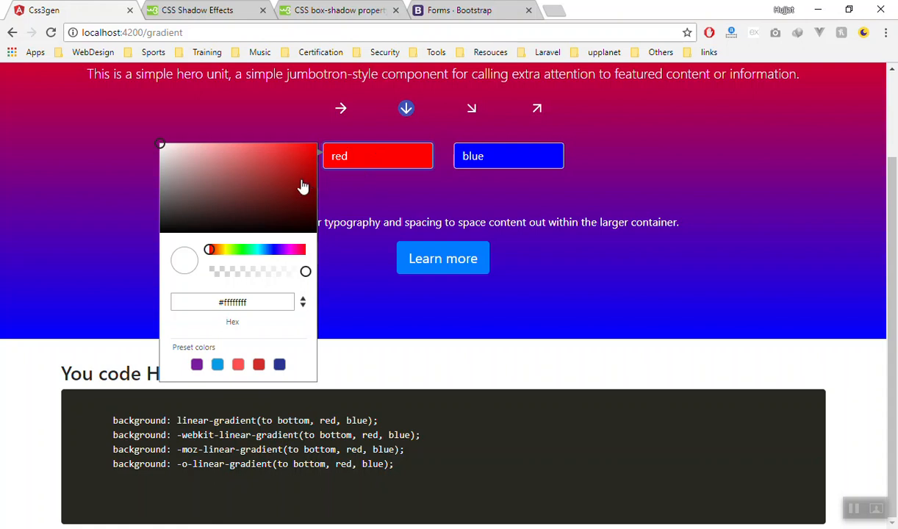
left_click(509, 156)
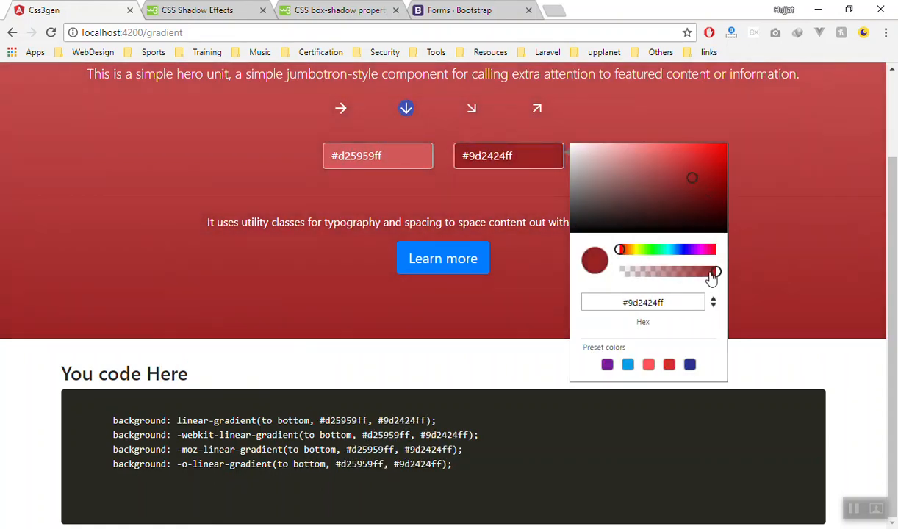
left_click_drag(713, 272, 674, 273)
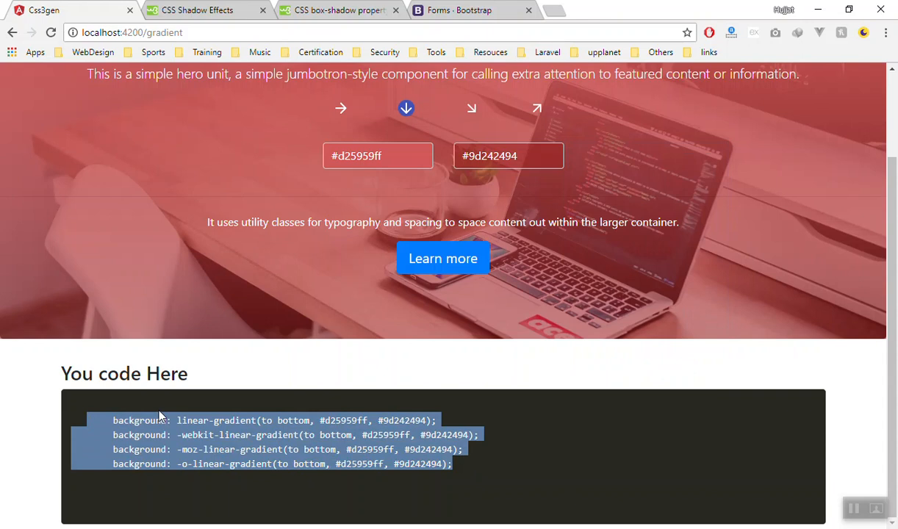
left_click(147, 435)
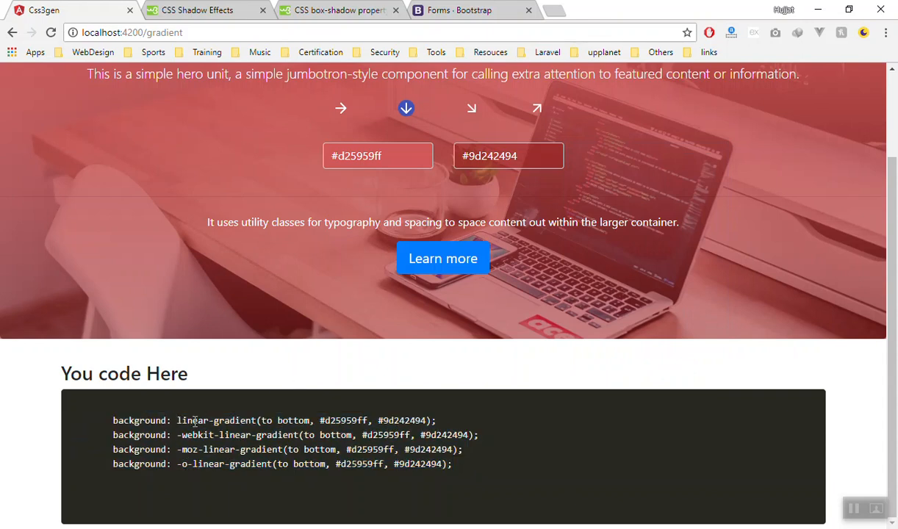
left_click(340, 108)
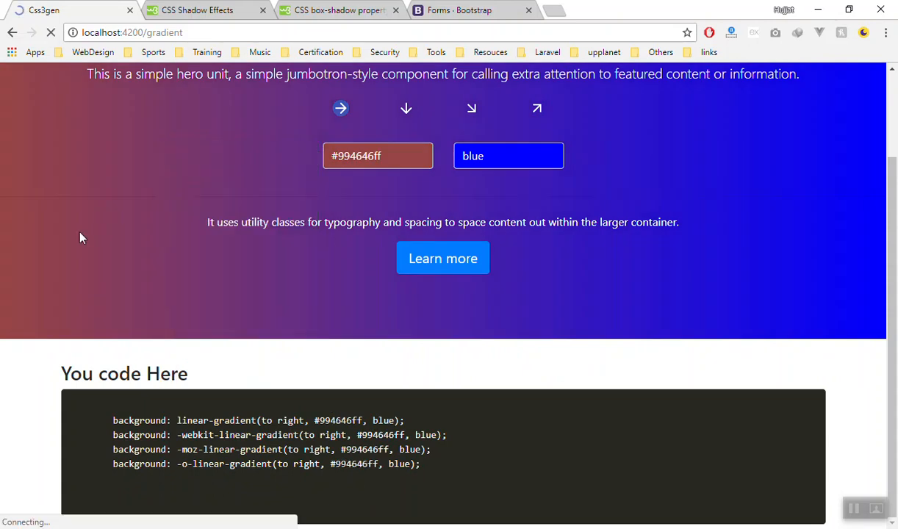
Inspect the code block in DevTools and scroll through its span.token elements.
right_click(83, 237)
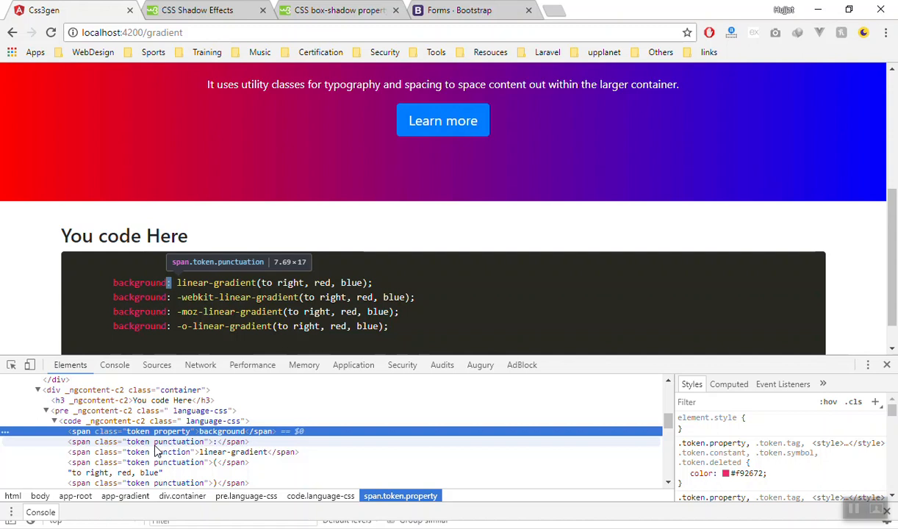
mouse_move(175, 452)
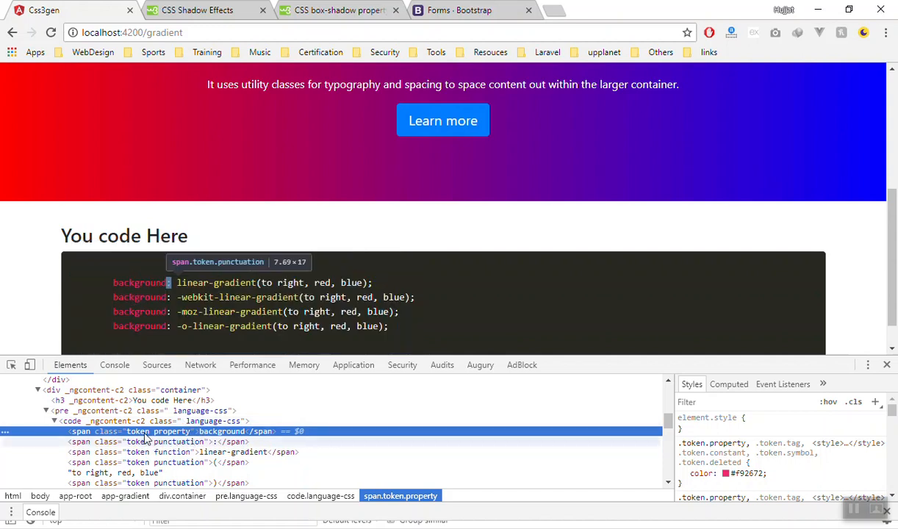
mouse_move(282, 311)
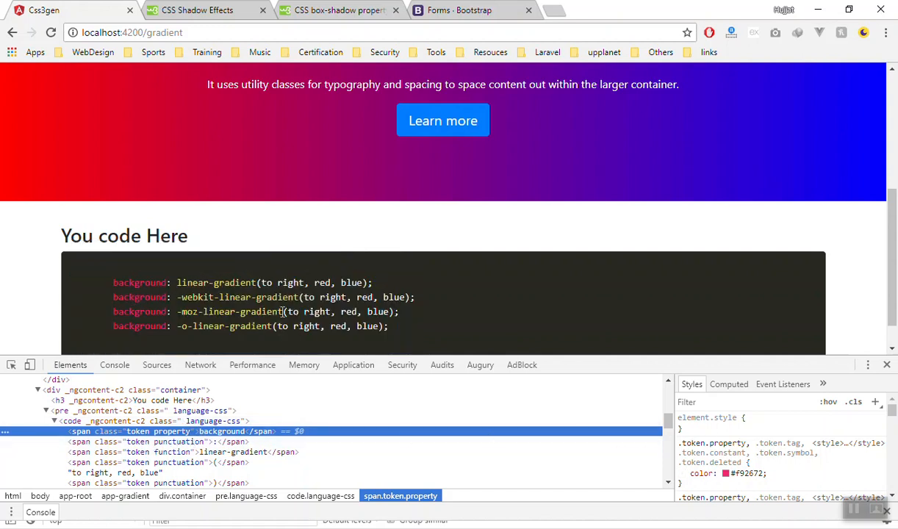
mouse_move(402, 334)
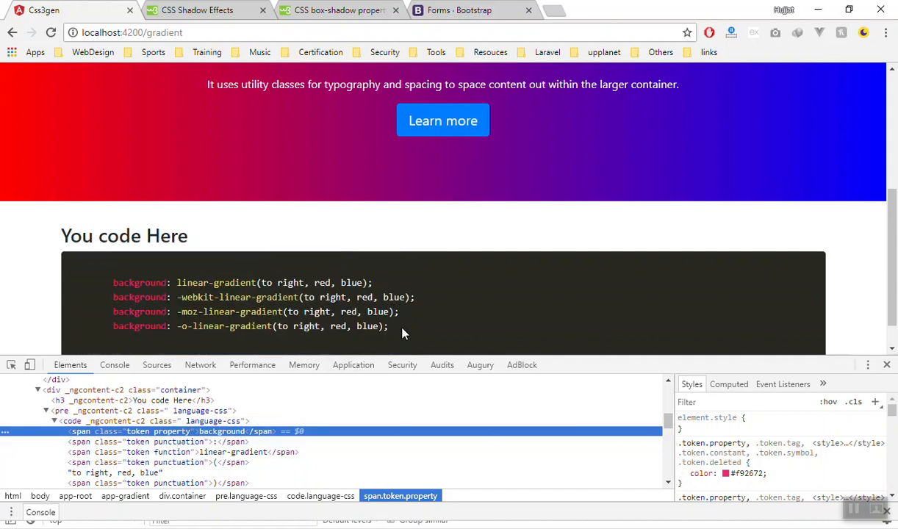
mouse_move(147, 432)
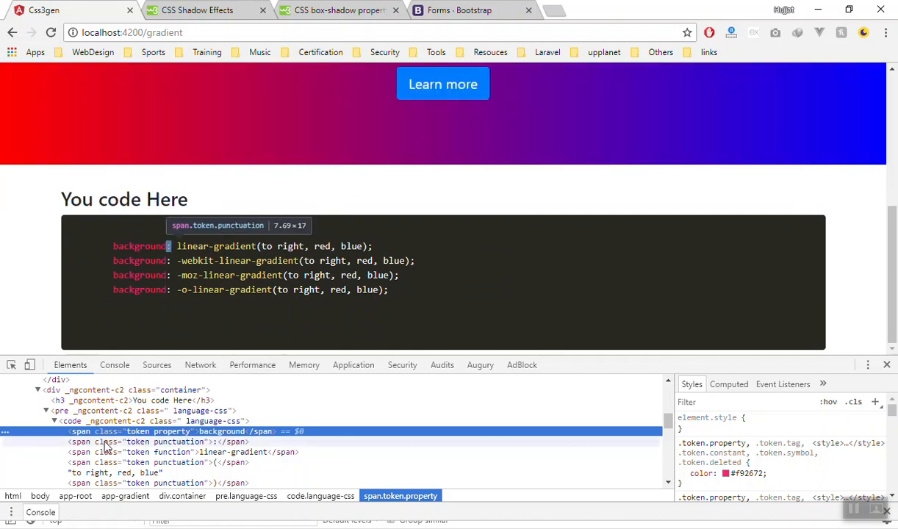
scroll("up", 3)
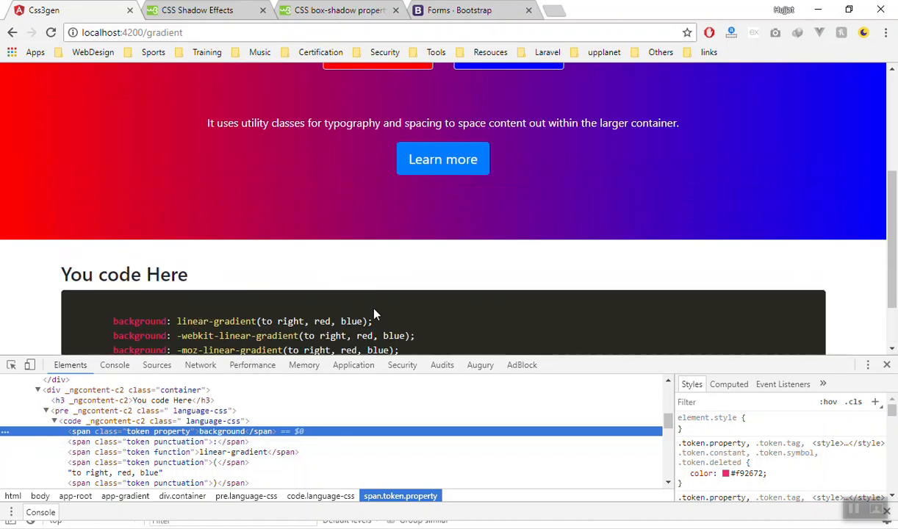
scroll("up", 3)
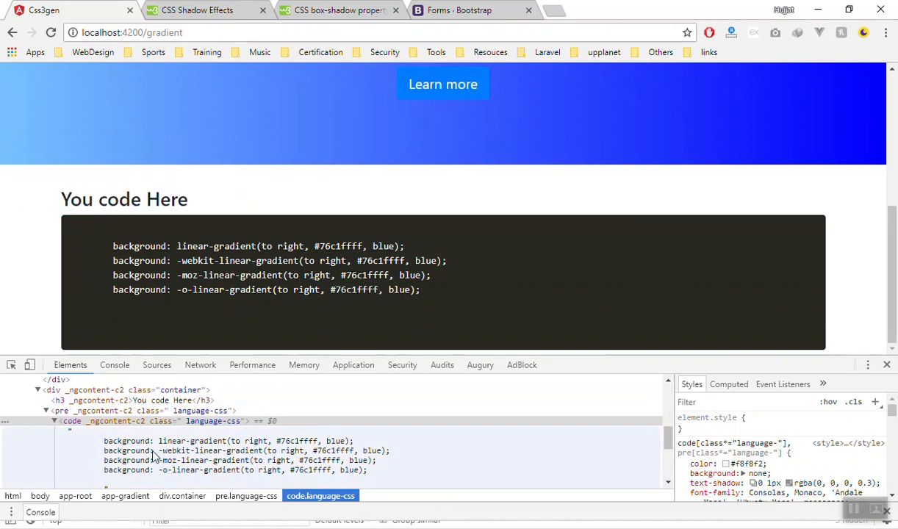
mouse_move(216, 455)
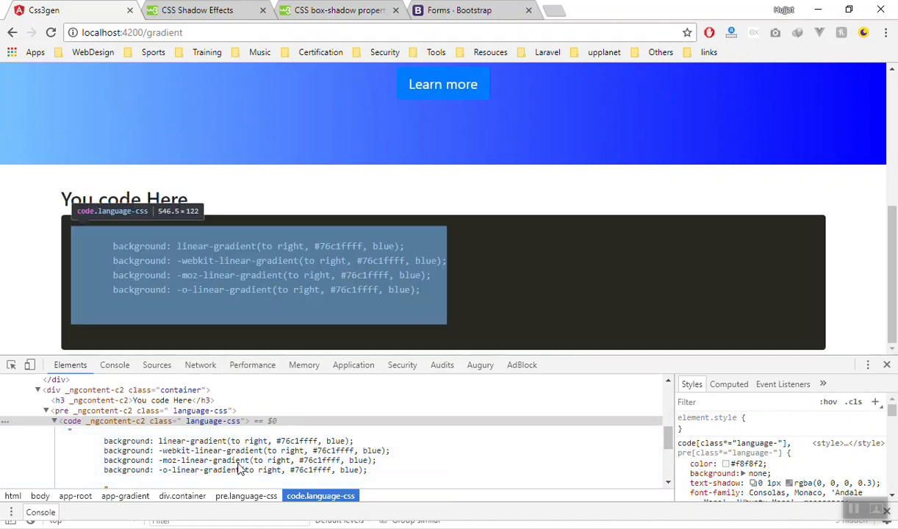
Reload the gradient page and select code.language-css to view its restored token spans.
left_click(51, 31)
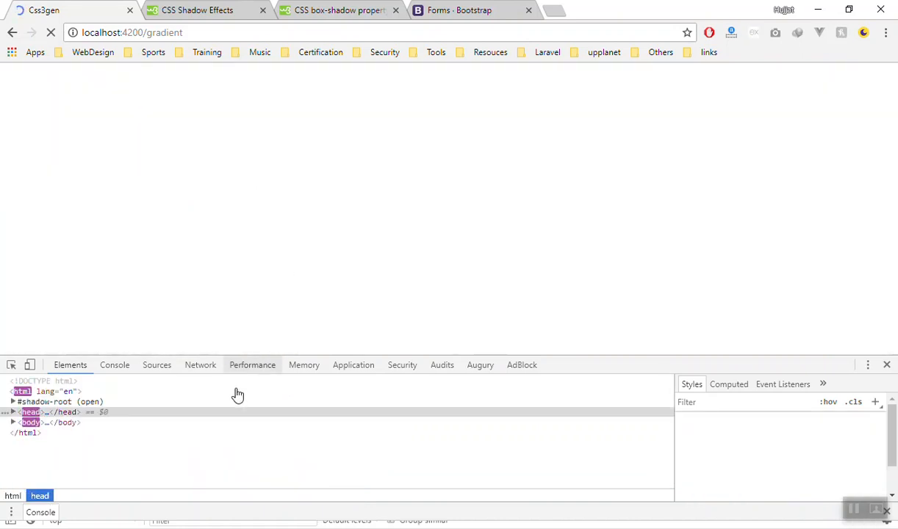
left_click(30, 411)
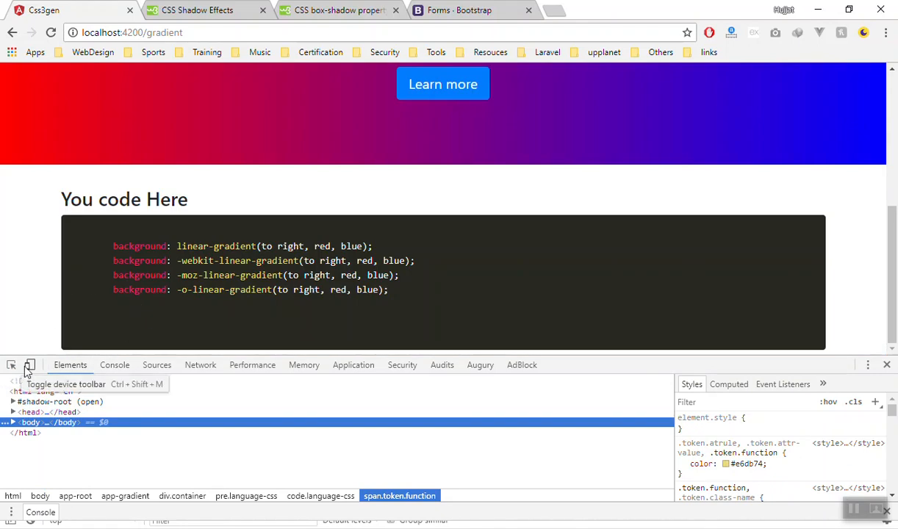
left_click(319, 496)
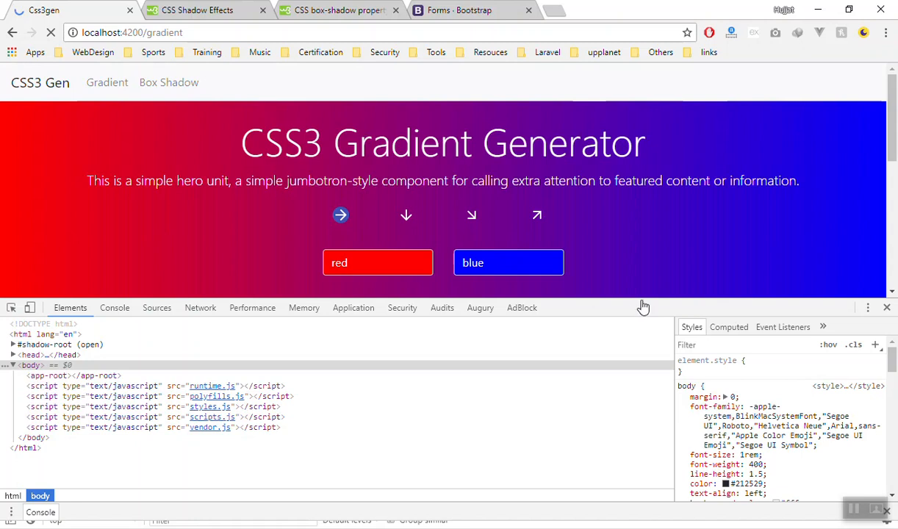
scroll("down", 3)
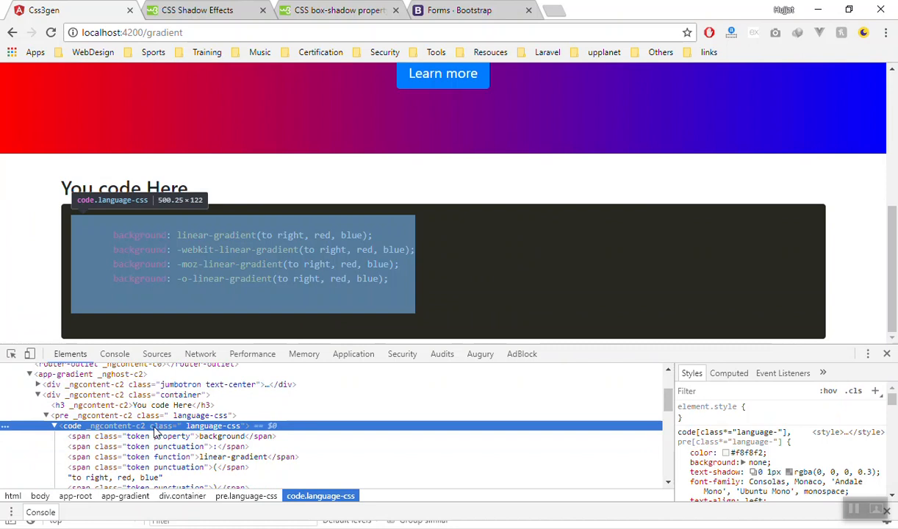
right_click(147, 426)
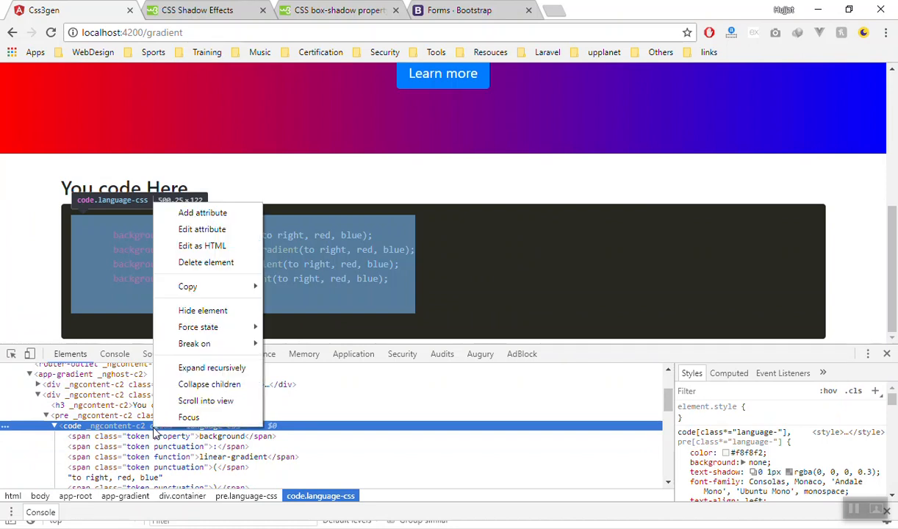
left_click(188, 286)
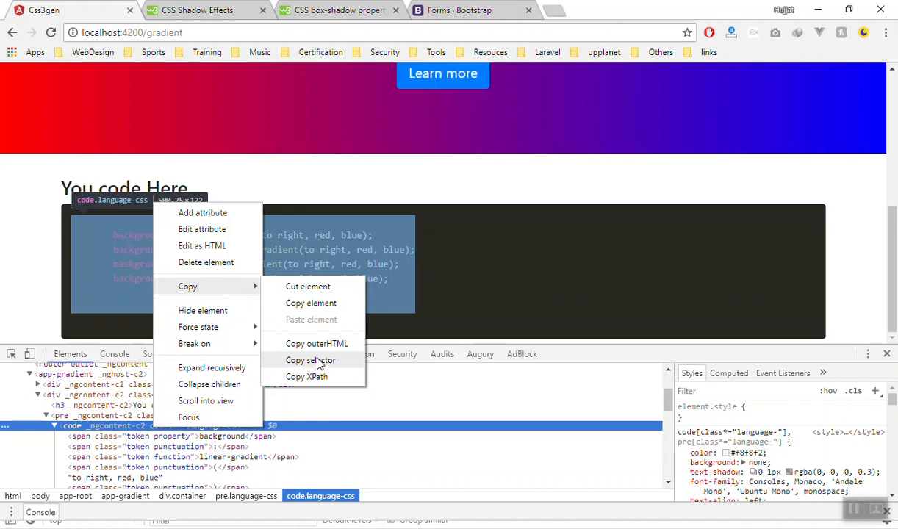
mouse_move(316, 343)
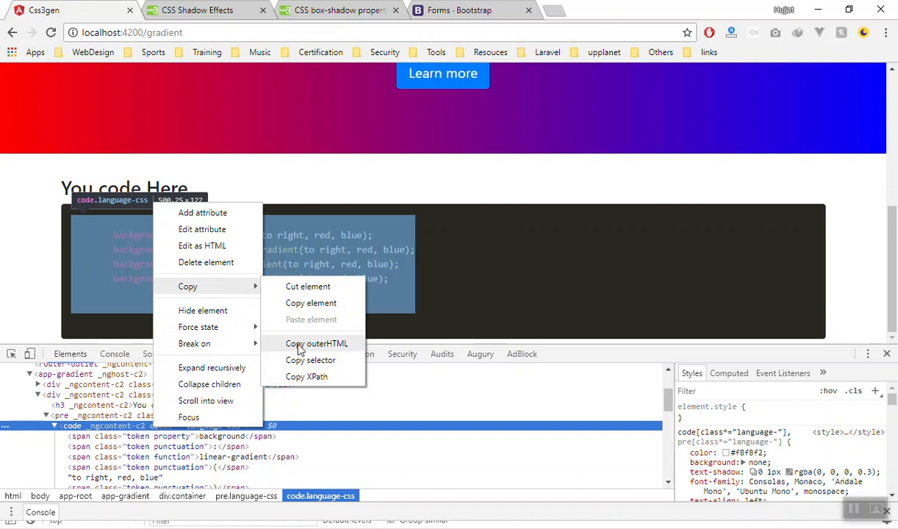
mouse_move(304, 349)
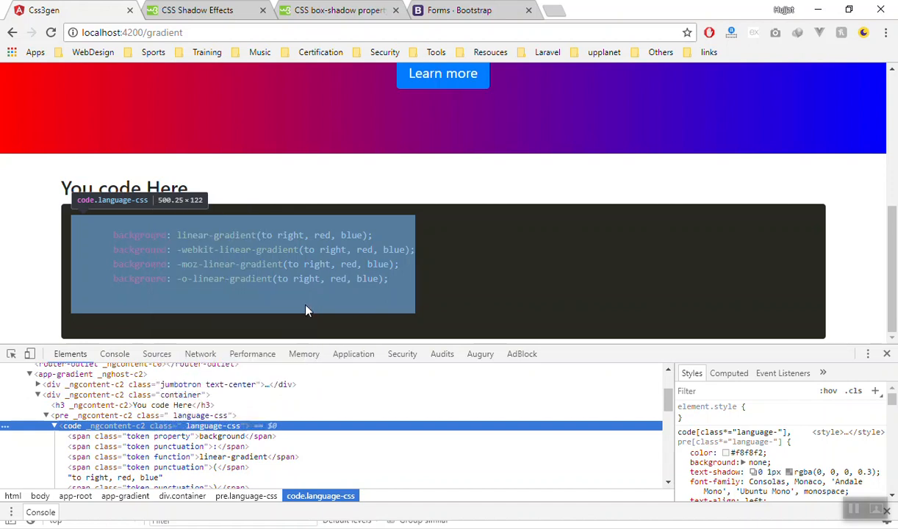
key("alt+tab")
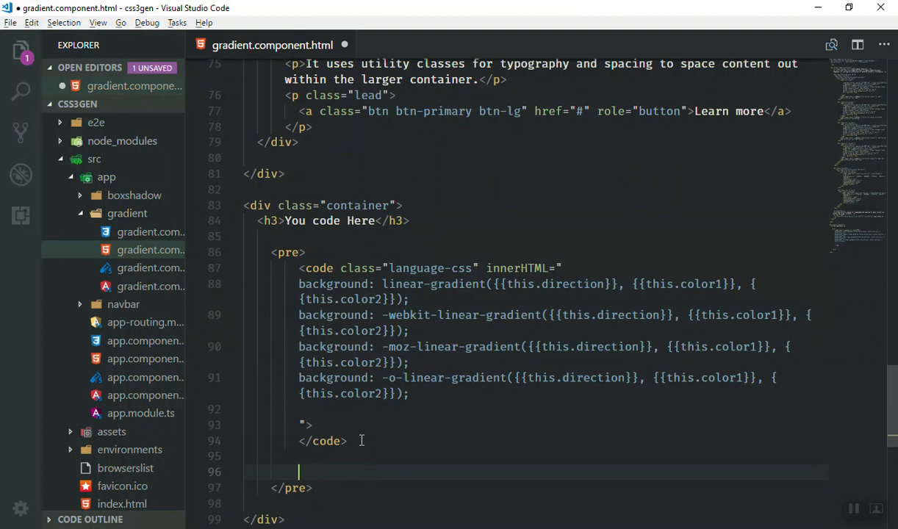
Scroll down to the pasted span-based language-css code block.
scroll("down", 3)
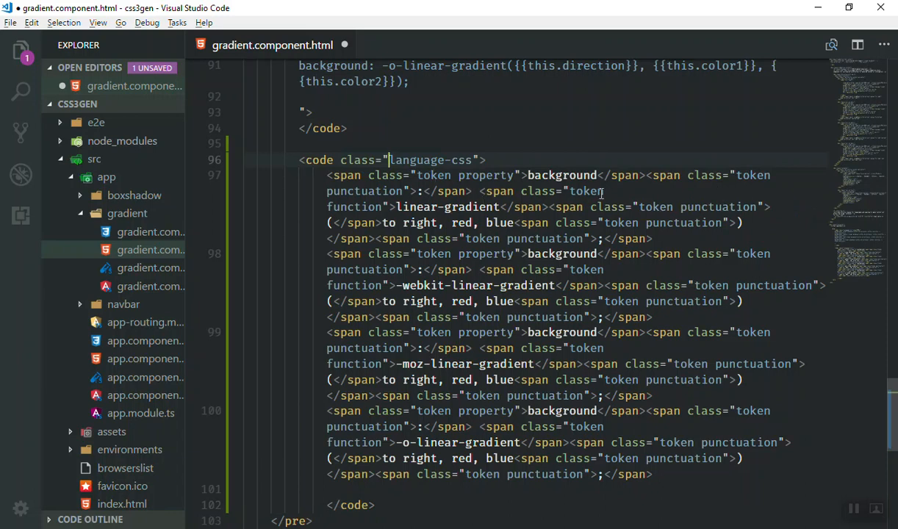
mouse_move(478, 206)
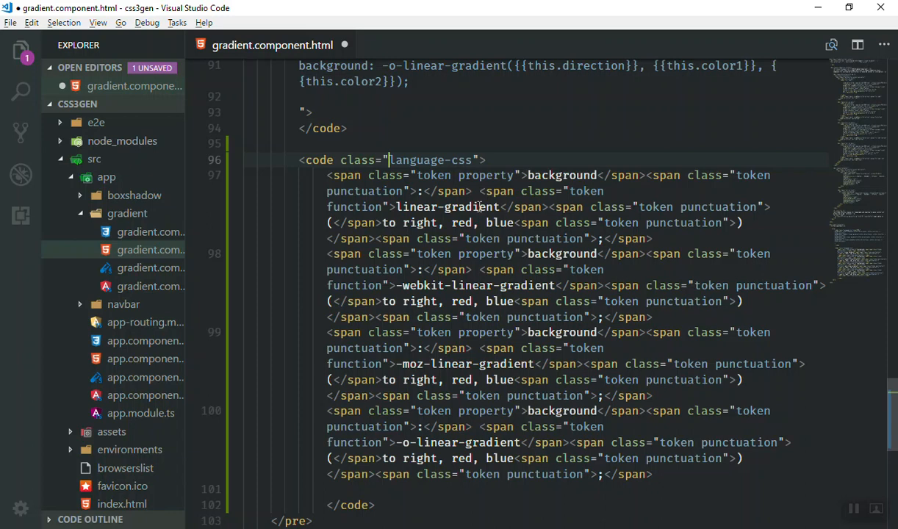
mouse_move(497, 323)
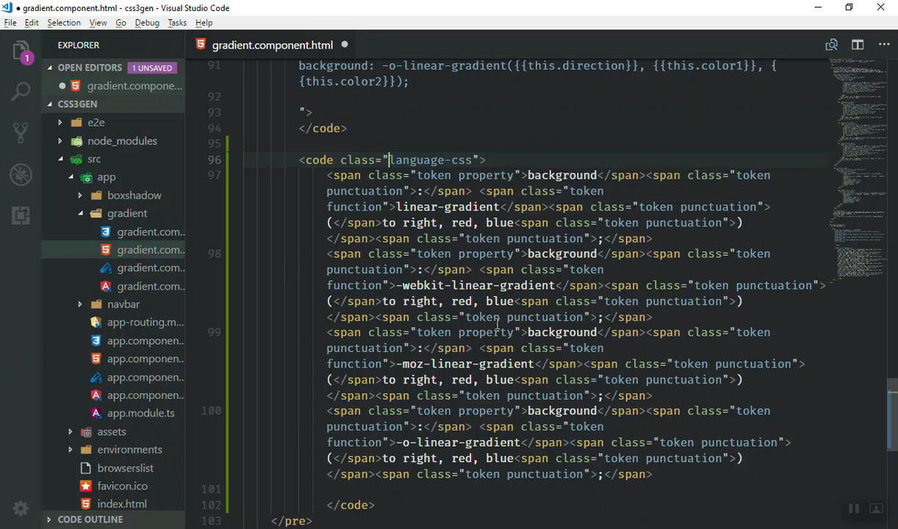
mouse_move(696, 264)
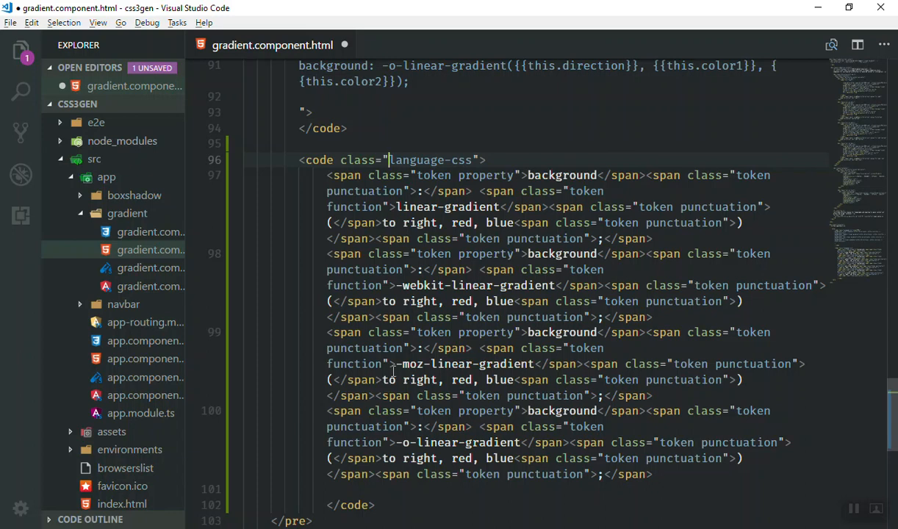
mouse_move(458, 330)
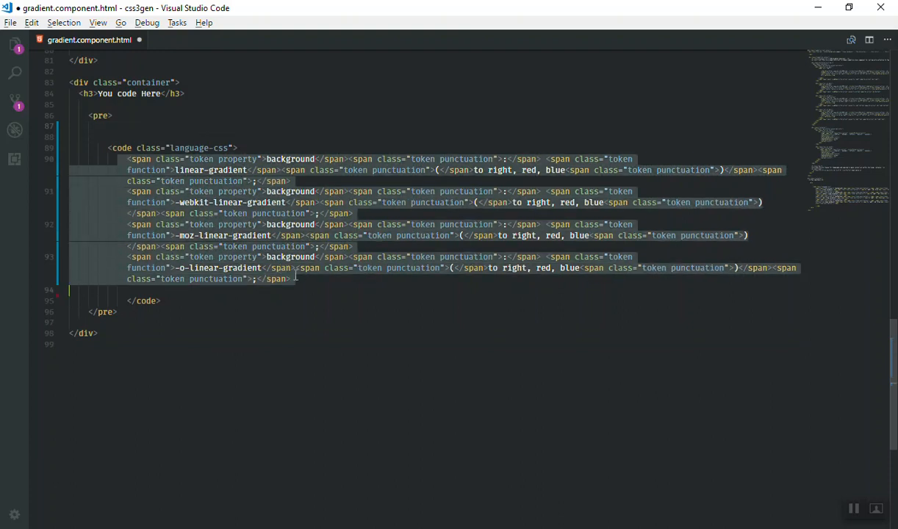
Remove the span markup from inside the code element and place it in innerHTML="".
key("Delete")
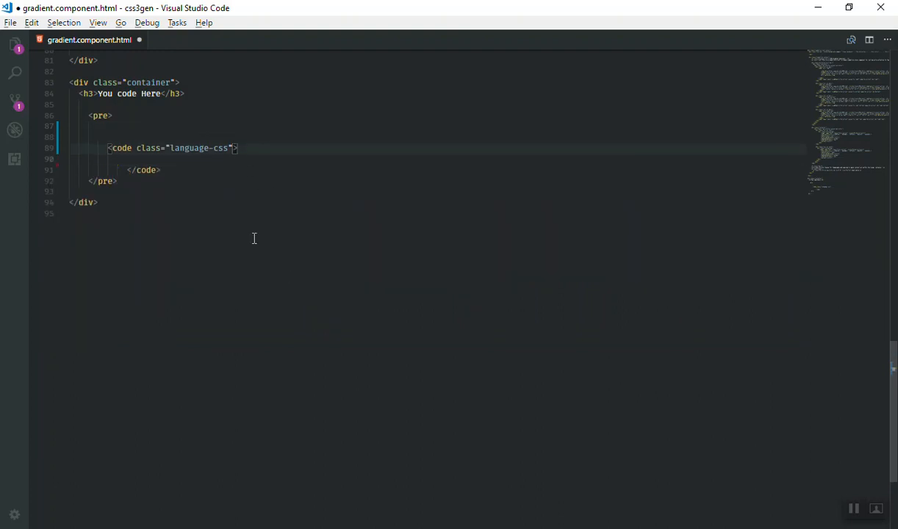
type("innerHTML")
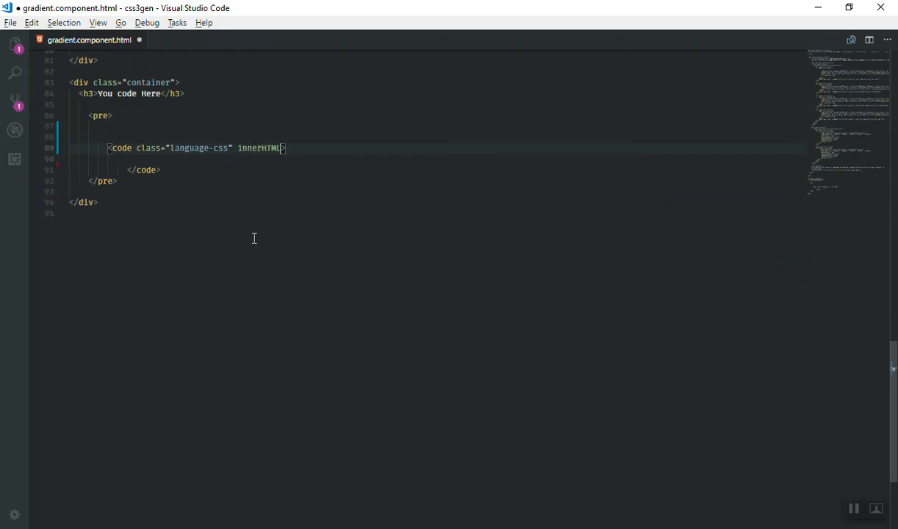
type("=\"\"")
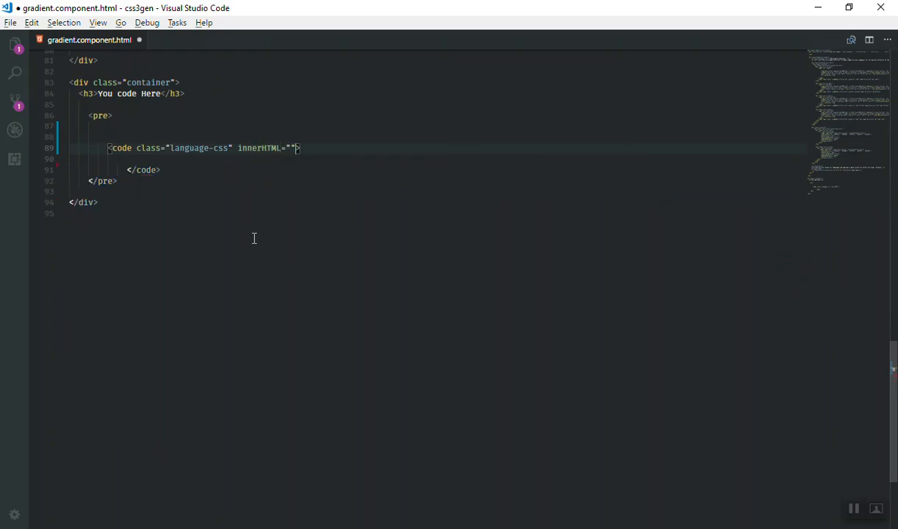
key("Enter")
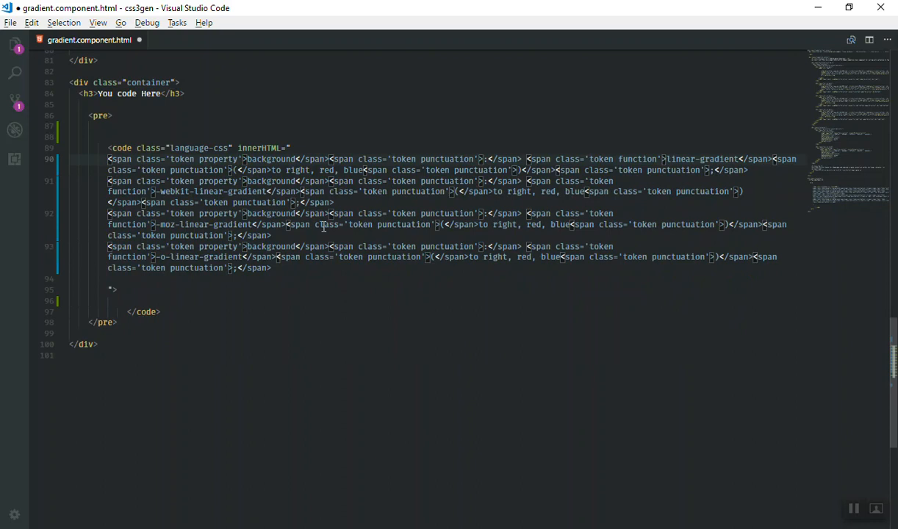
mouse_move(278, 167)
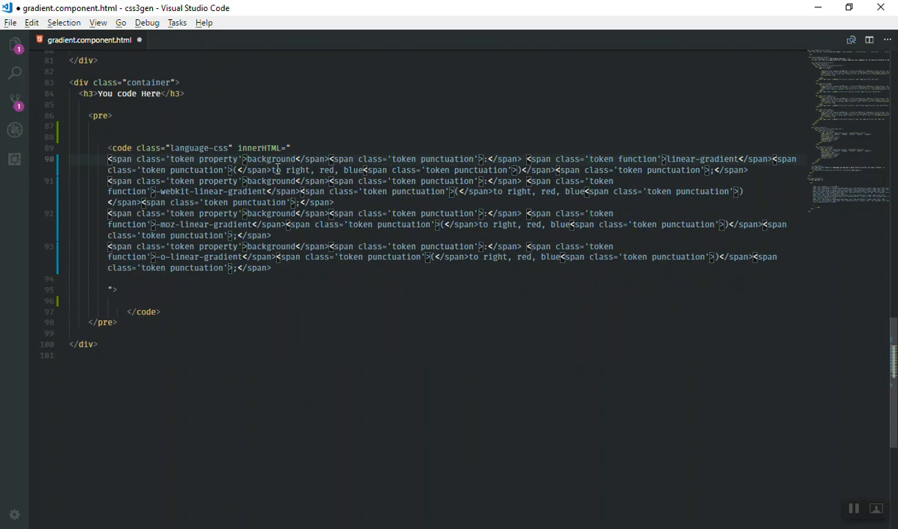
Replace 'to right', 'red', 'blue' with {{this.direction}}, {{this.color1}}, {{this.color2}} and save.
double_click(286, 169)
type("{{")
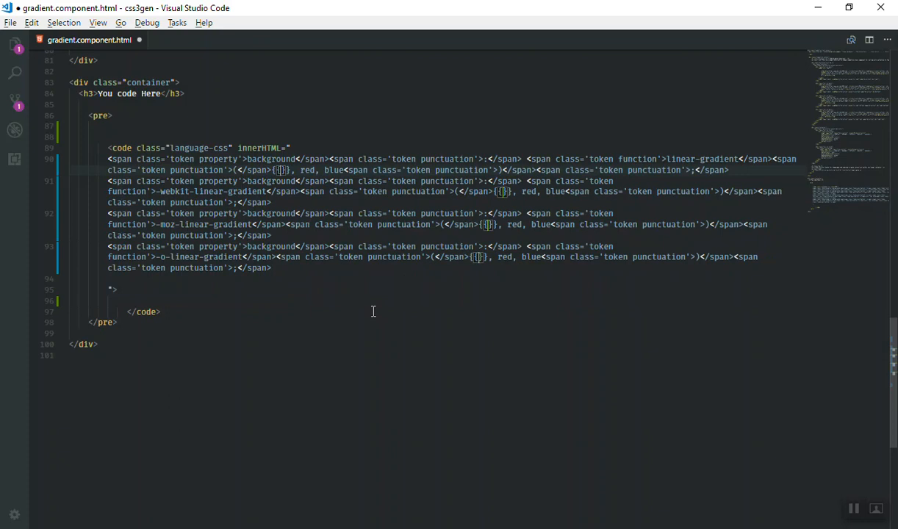
type("this.direction")
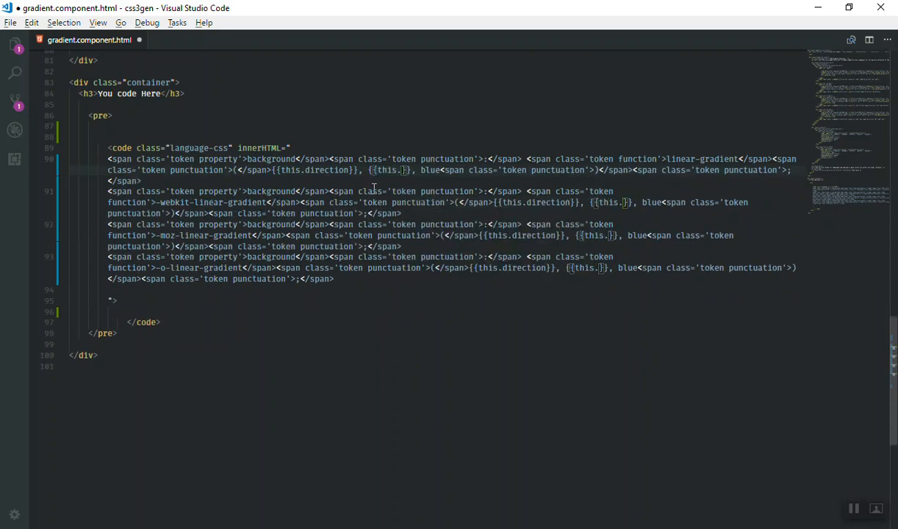
type("colro")
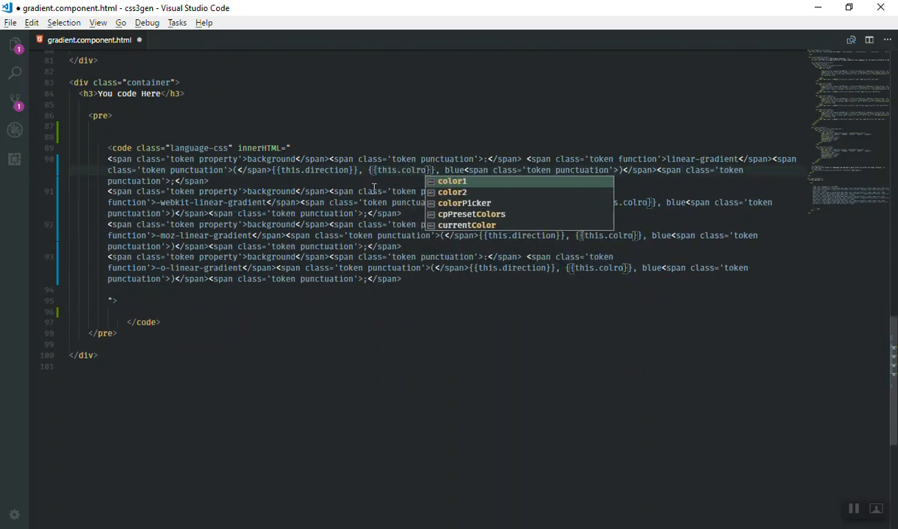
left_click(452, 181)
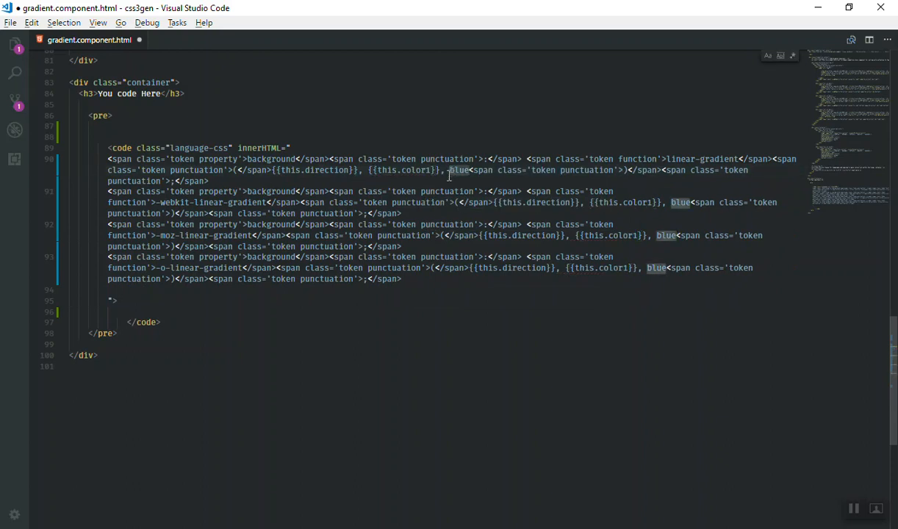
type(".color2}}")
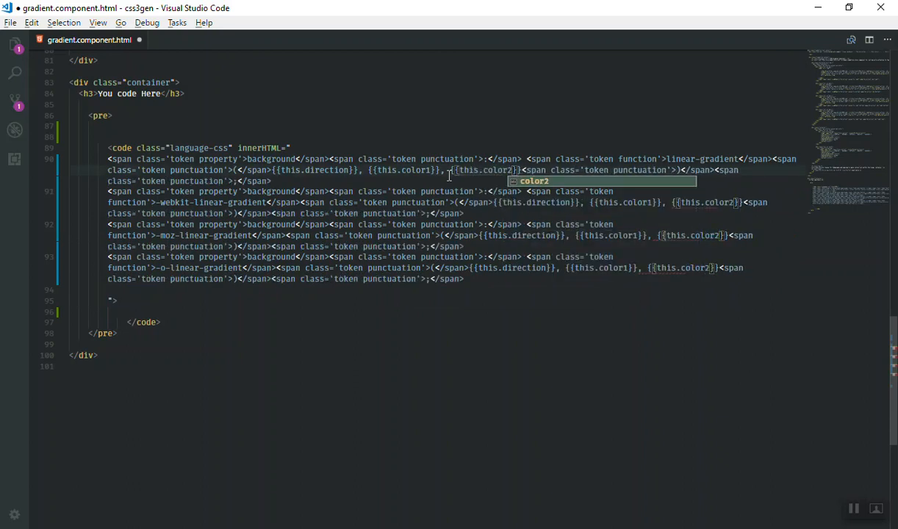
key("ctrl+s")
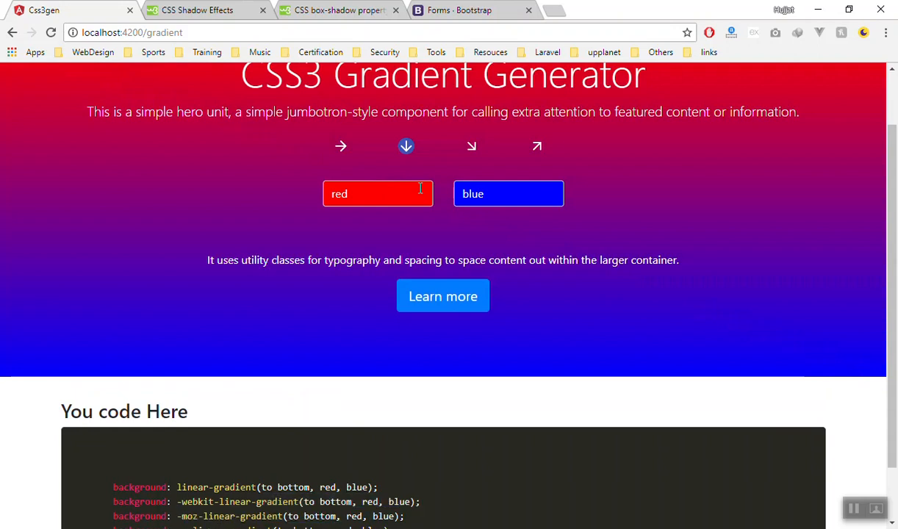
Pick a lighter, slightly transparent first colour #e68080db and second colour #3d12ffff.
left_click(377, 193)
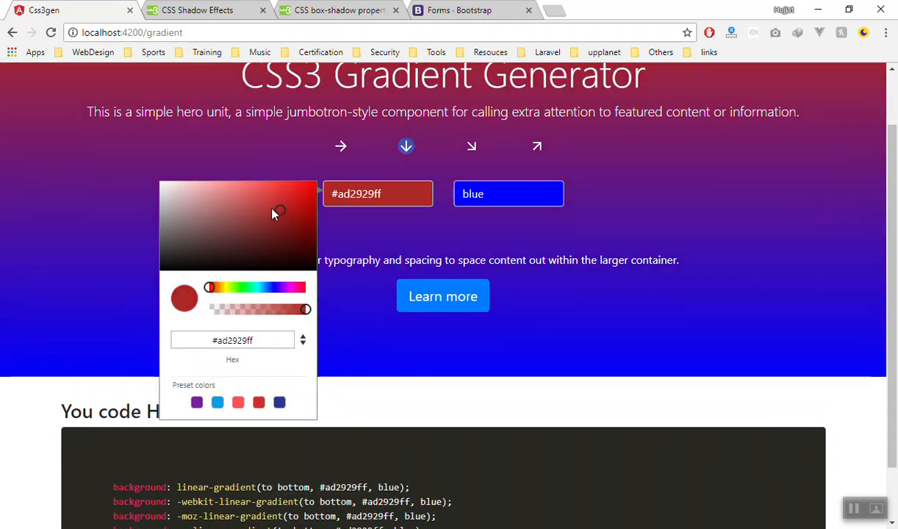
left_click(228, 191)
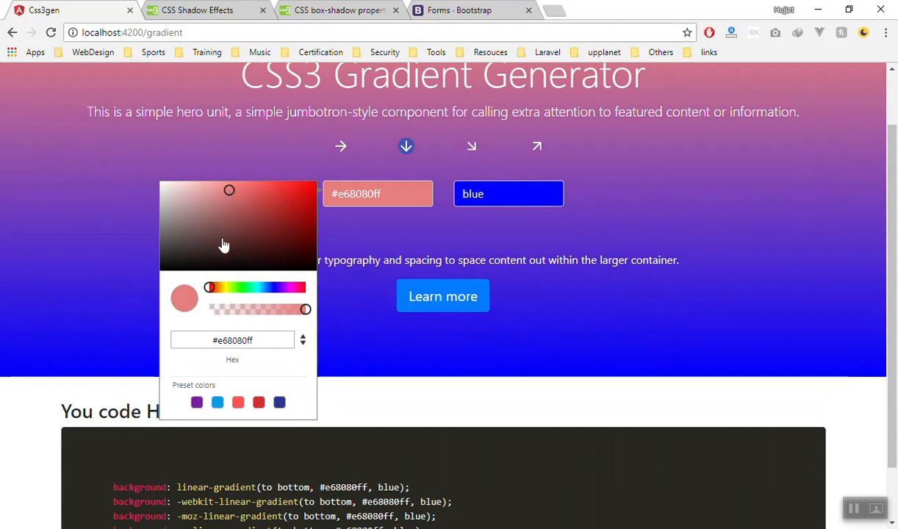
left_click_drag(305, 309, 292, 309)
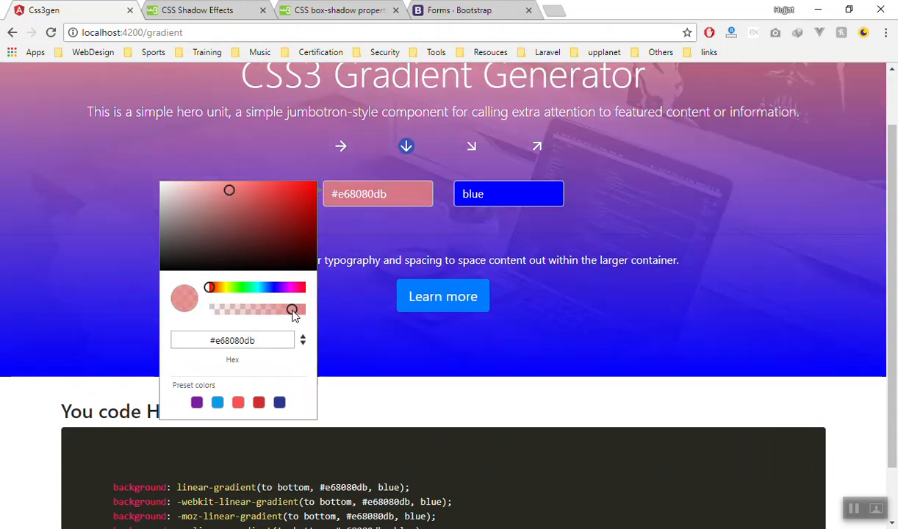
left_click(508, 194)
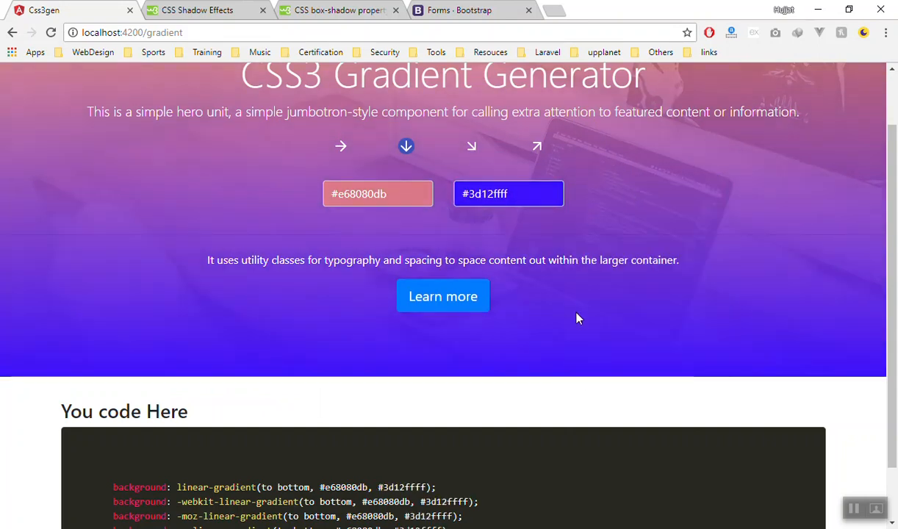
scroll("up", 3)
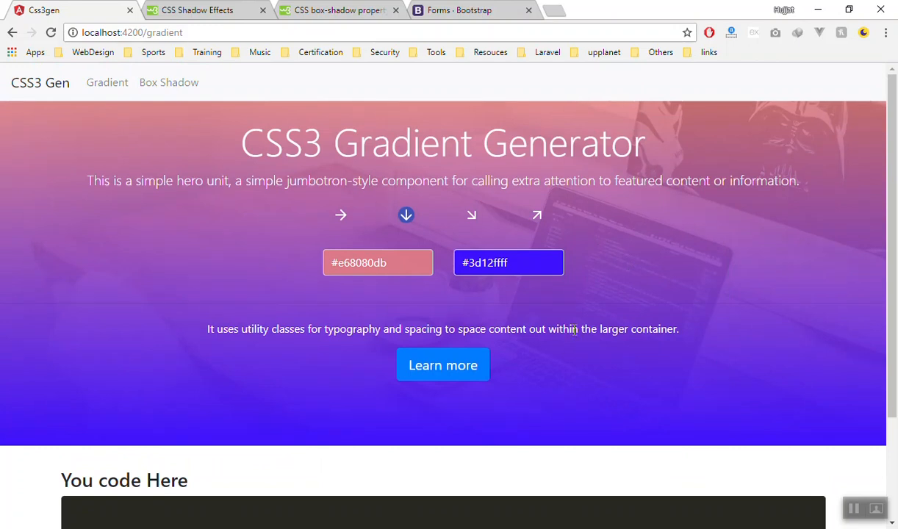
mouse_move(183, 122)
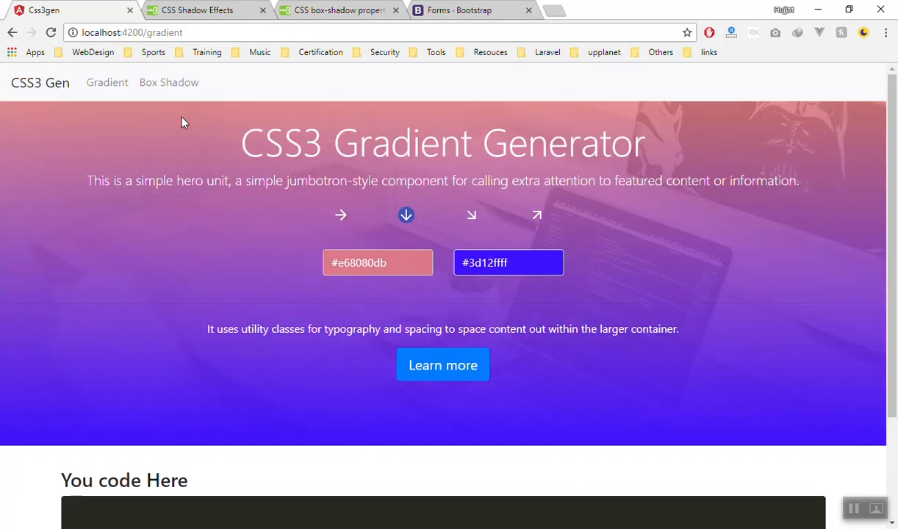
mouse_move(231, 278)
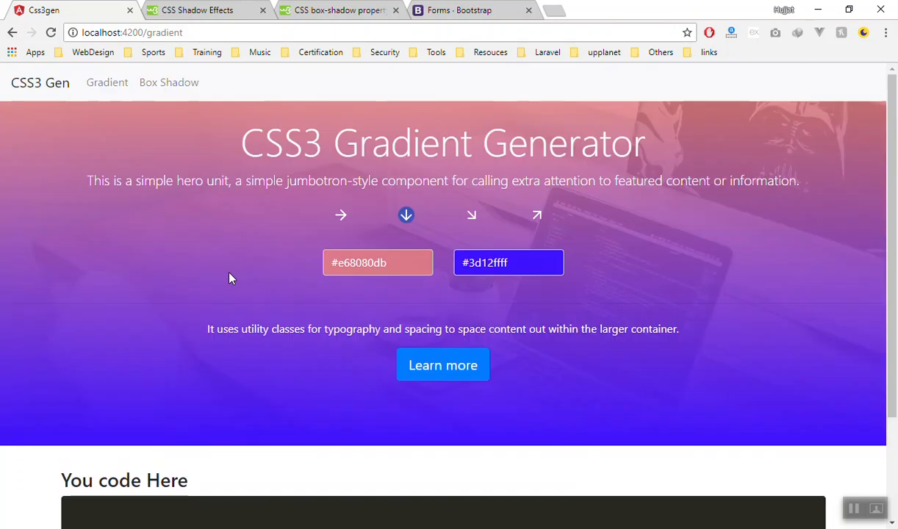
mouse_move(194, 125)
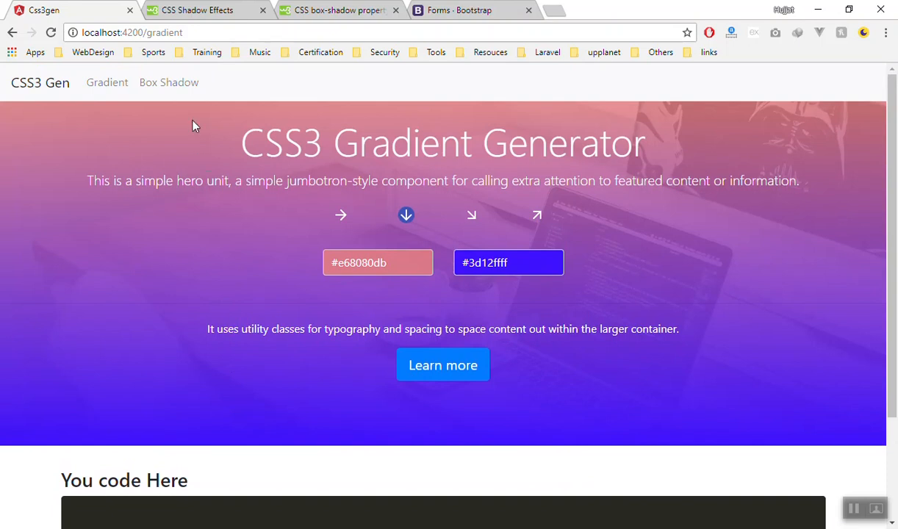
mouse_move(675, 236)
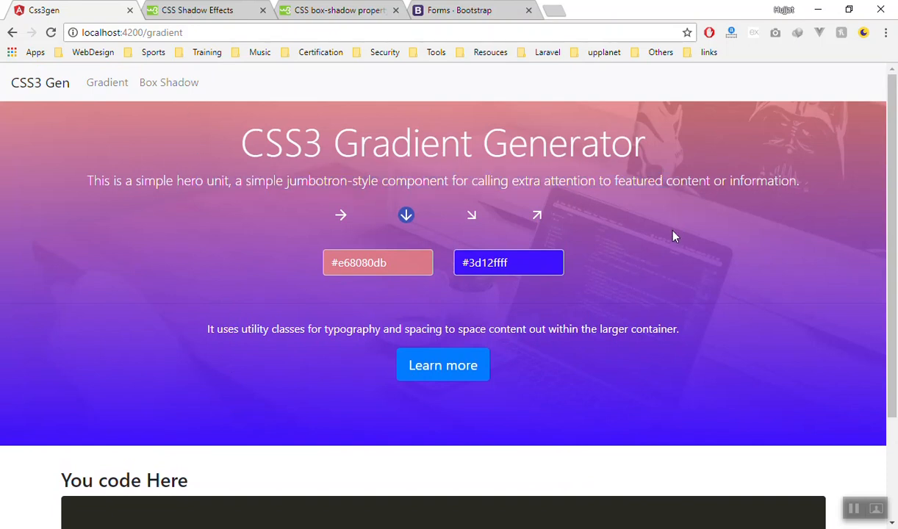
mouse_move(193, 233)
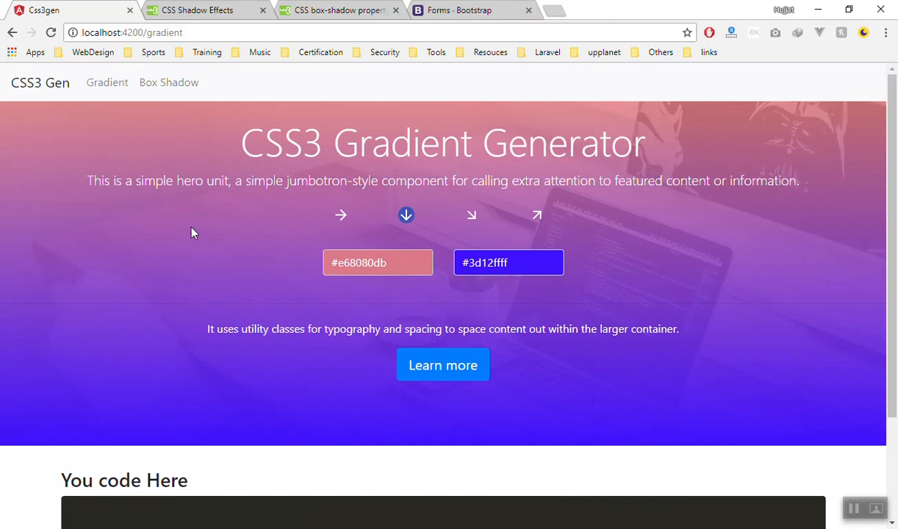
mouse_move(283, 358)
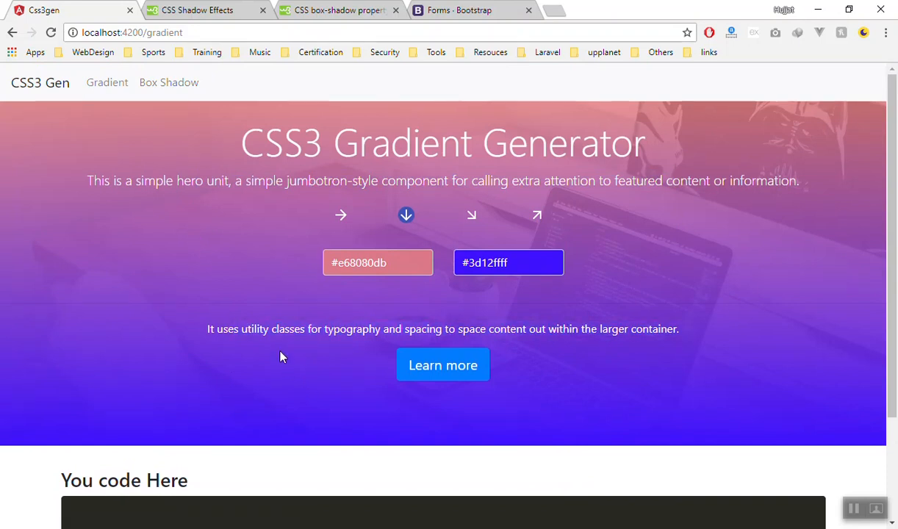
scroll("down", 3)
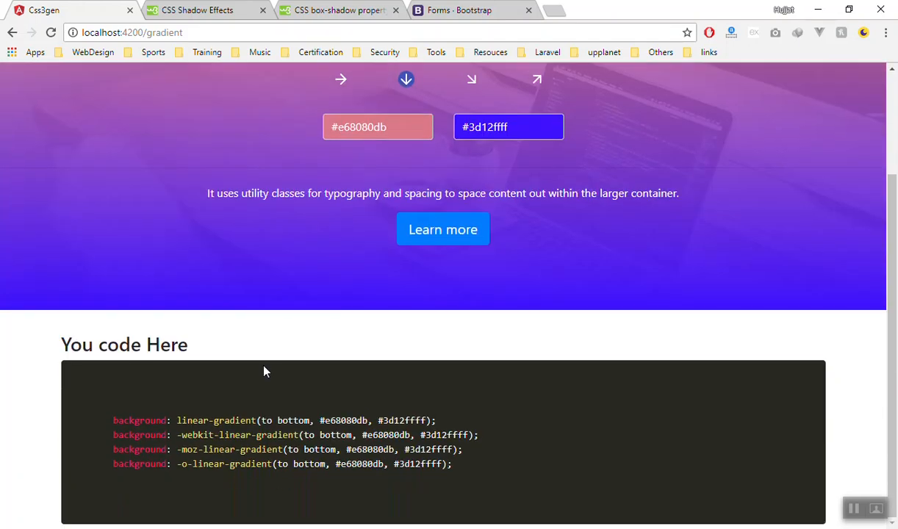
mouse_move(309, 375)
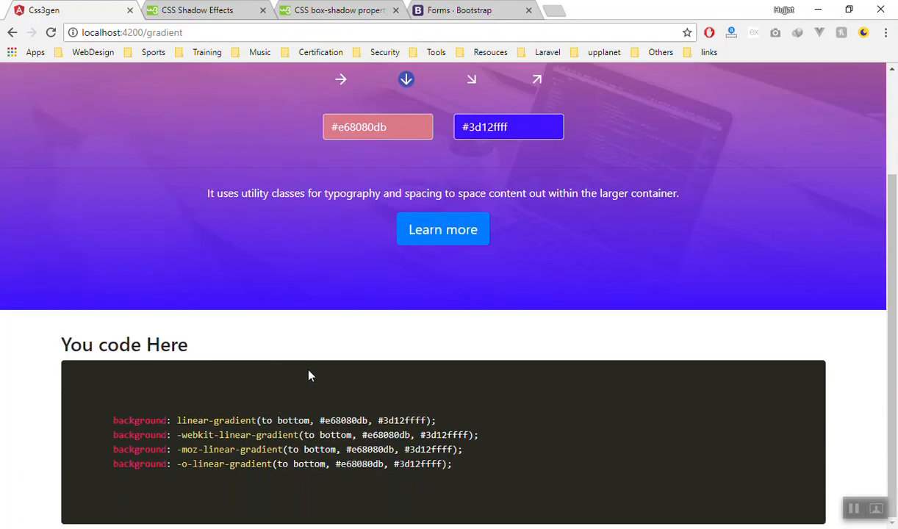
scroll("up", 3)
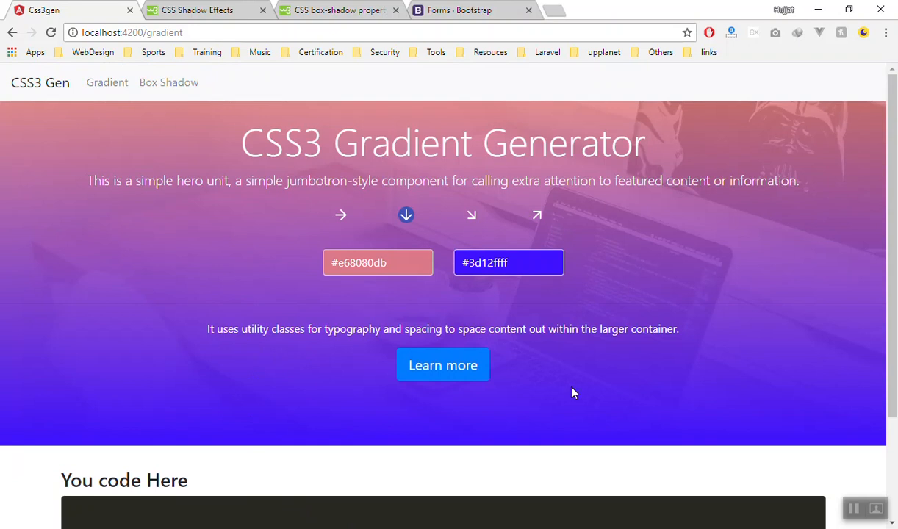